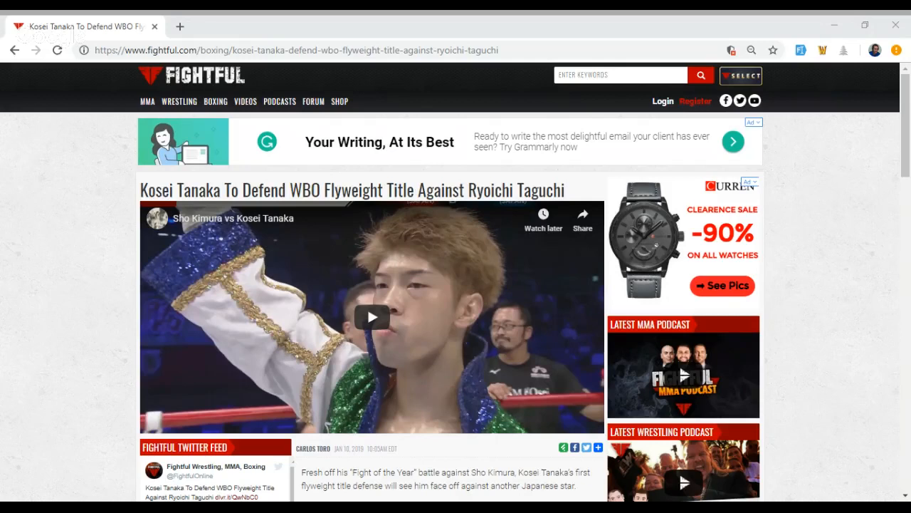
{"action": "scroll", "scroll_direction": "down", "scroll_amount": 3}
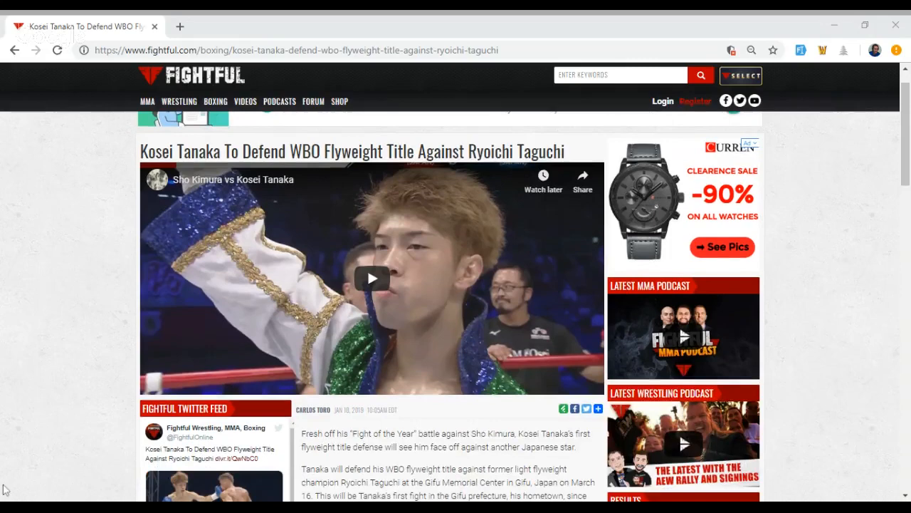
{"action": "scroll", "scroll_direction": "down", "scroll_amount": 3}
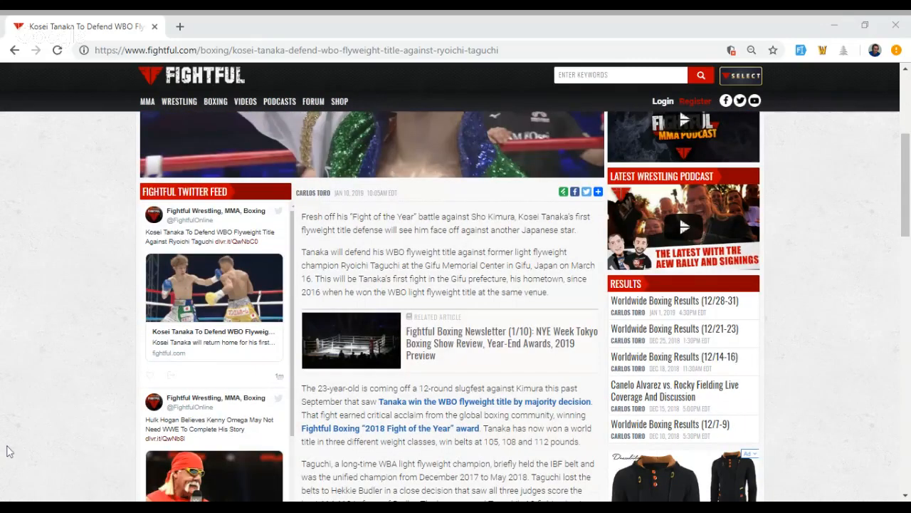
{"action": "scroll", "scroll_direction": "down", "scroll_amount": 3}
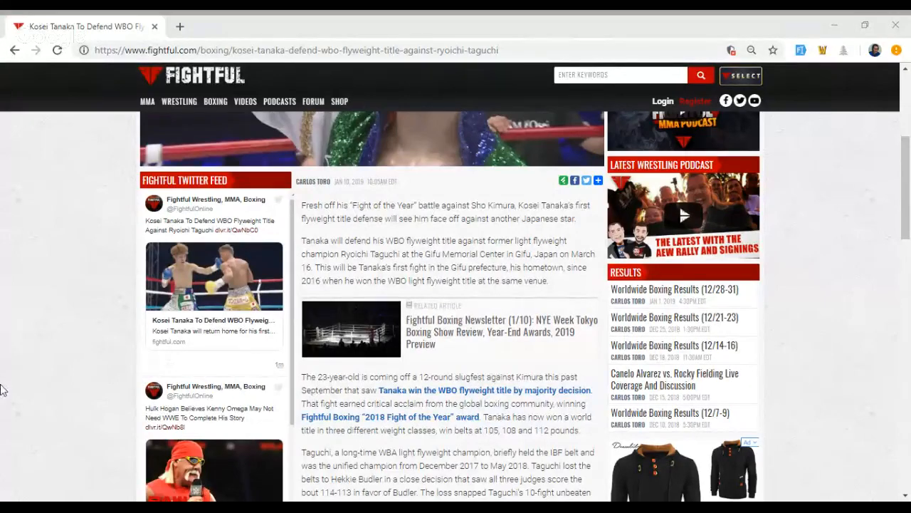
{"action": "scroll", "scroll_direction": "down", "scroll_amount": 3}
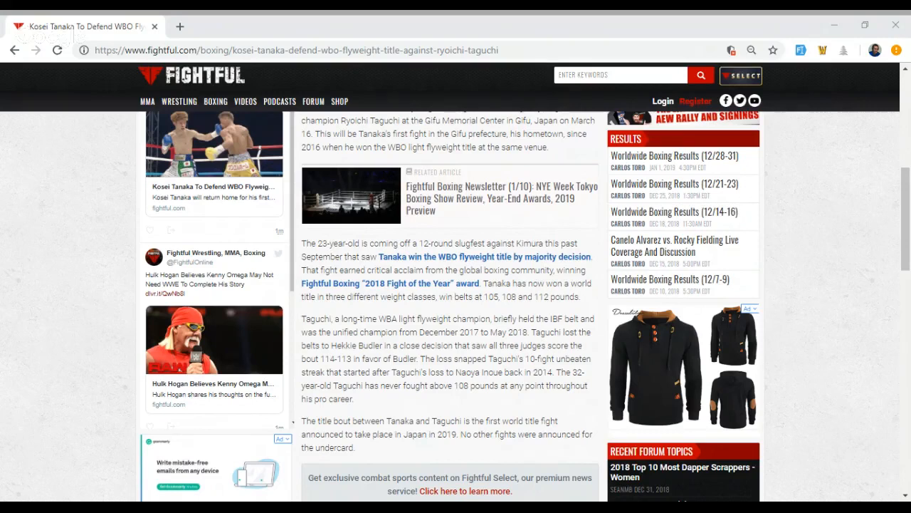
{"action": "mouse_move", "coordinate": [52, 410]}
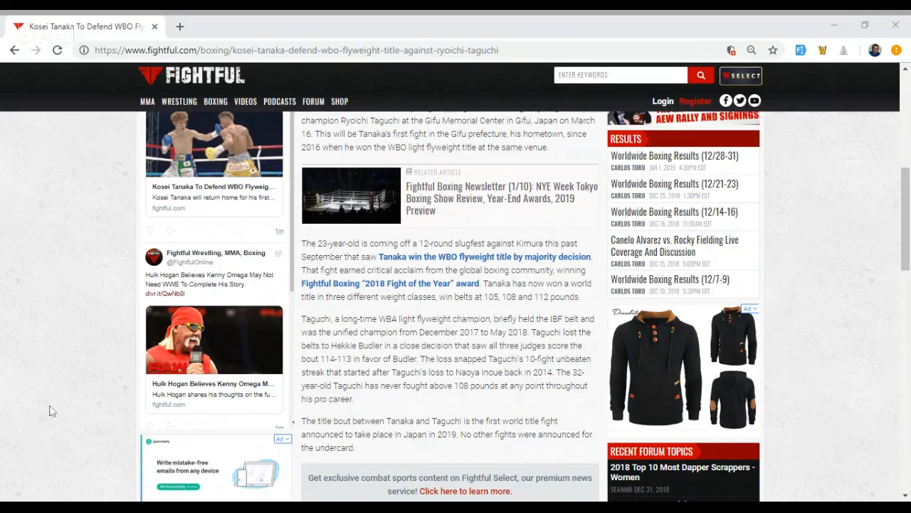